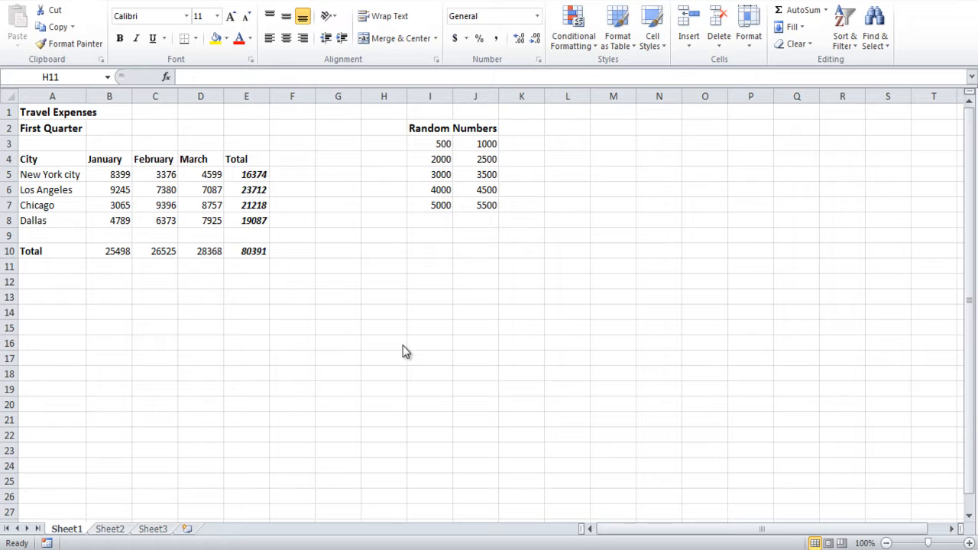
# Step: Enter 500 in M4 and select the Random Numbers block I3:J7
pyautogui.click(612, 159)
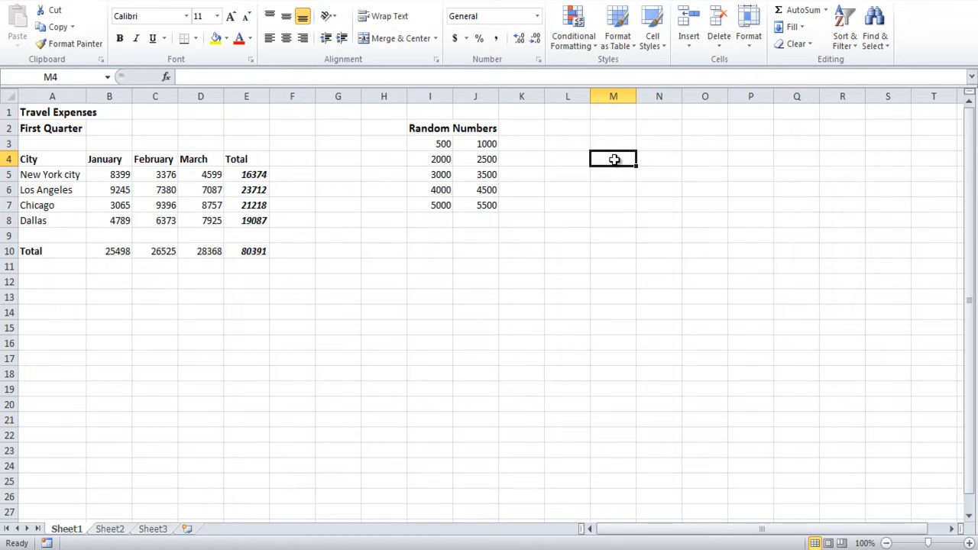
pyautogui.write('500')
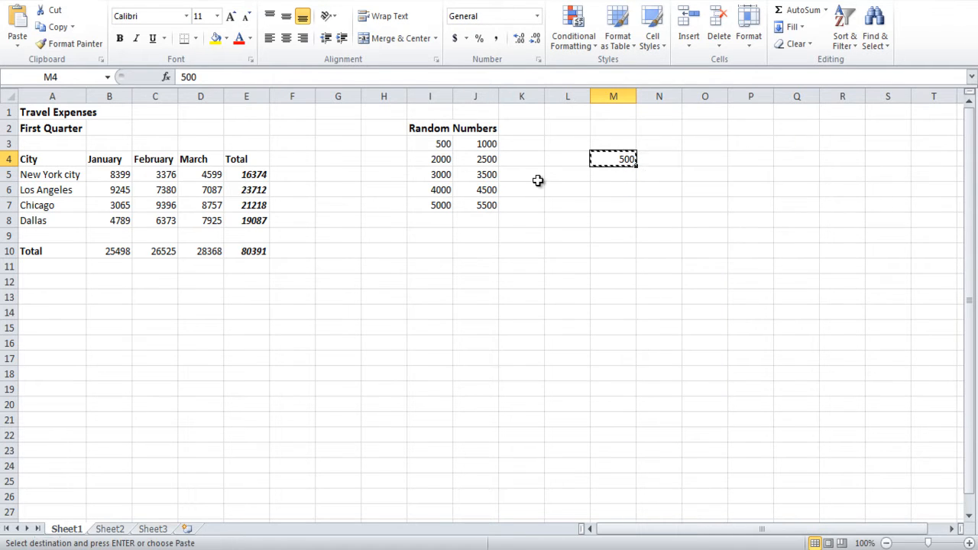
pyautogui.moveTo(429, 144); pyautogui.dragTo(475, 189)
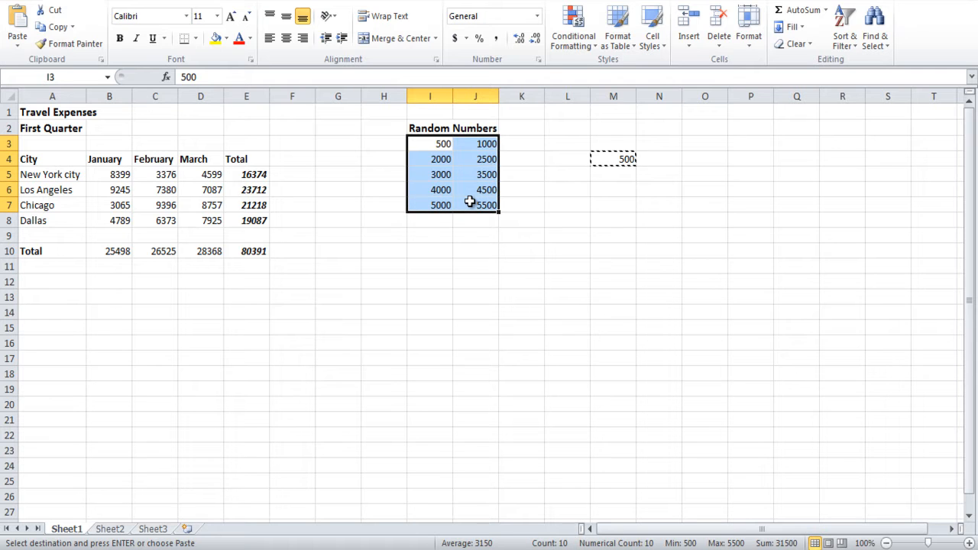
# Step: Paste Special with Subtract so every Random Numbers value drops by 500
pyautogui.press('ctrl+alt+v')
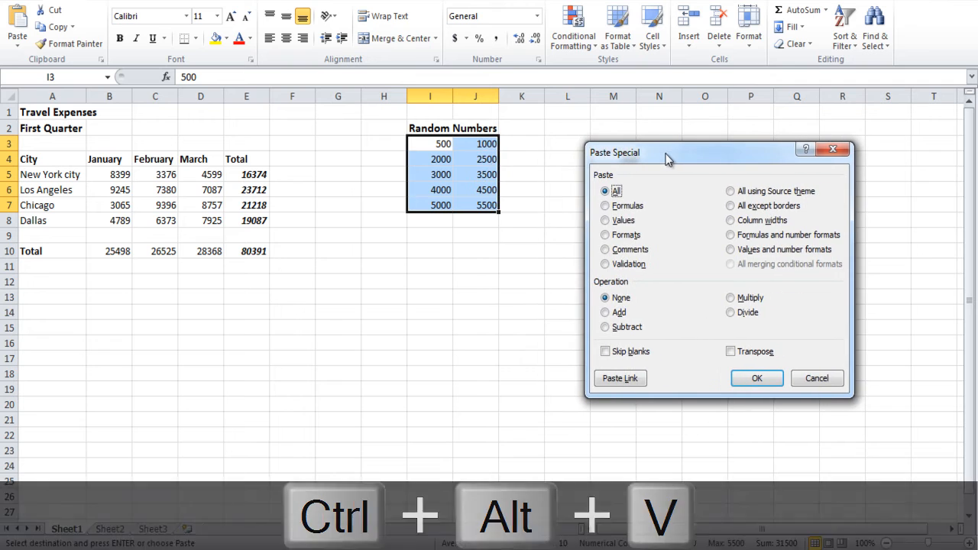
pyautogui.click(605, 326)
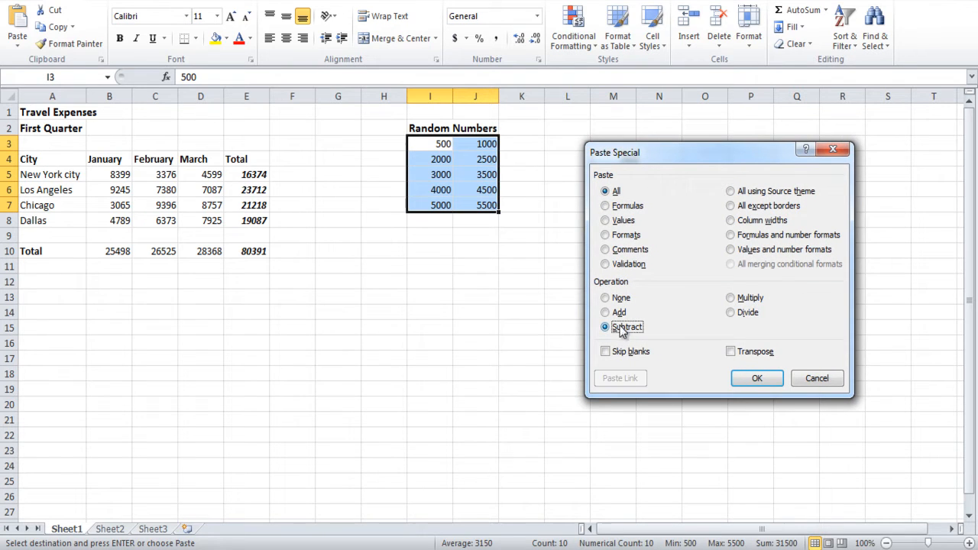
pyautogui.moveTo(757, 378)
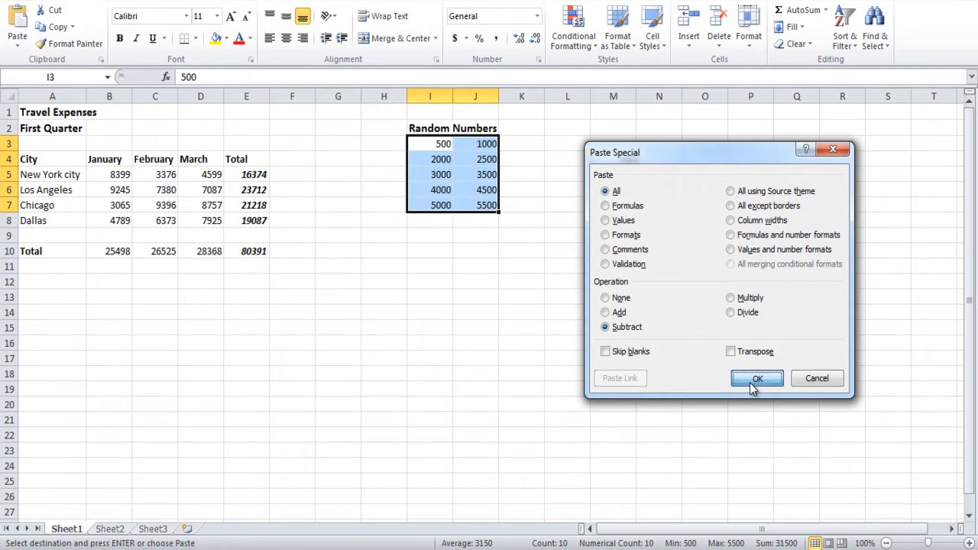
pyautogui.click(757, 378)
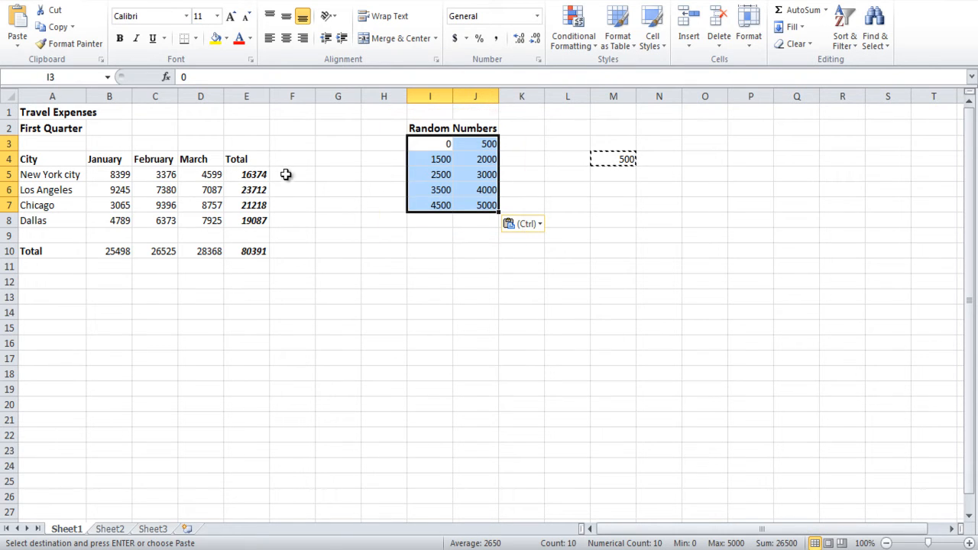
# Step: Enter 1000 in F5 beside the Travel Expenses table
pyautogui.click(292, 174)
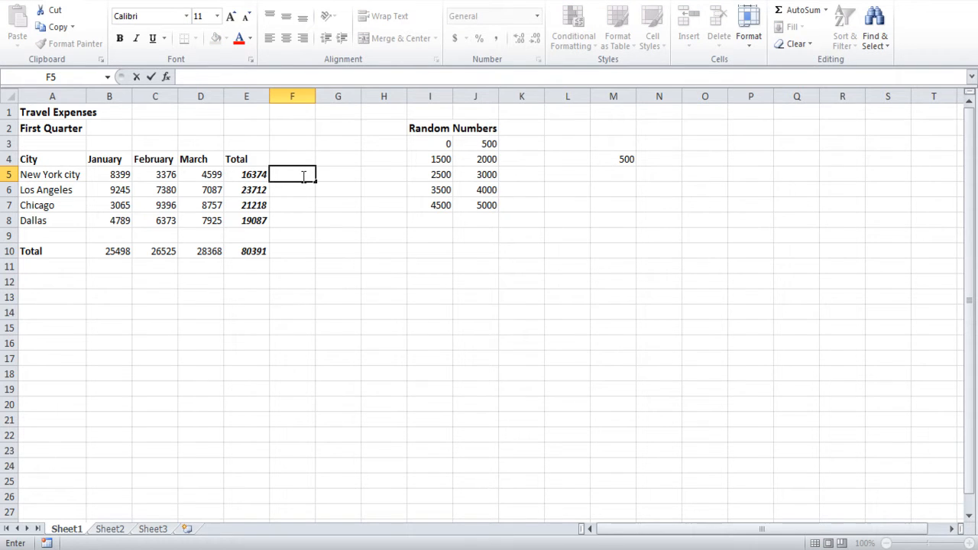
pyautogui.write('1000')
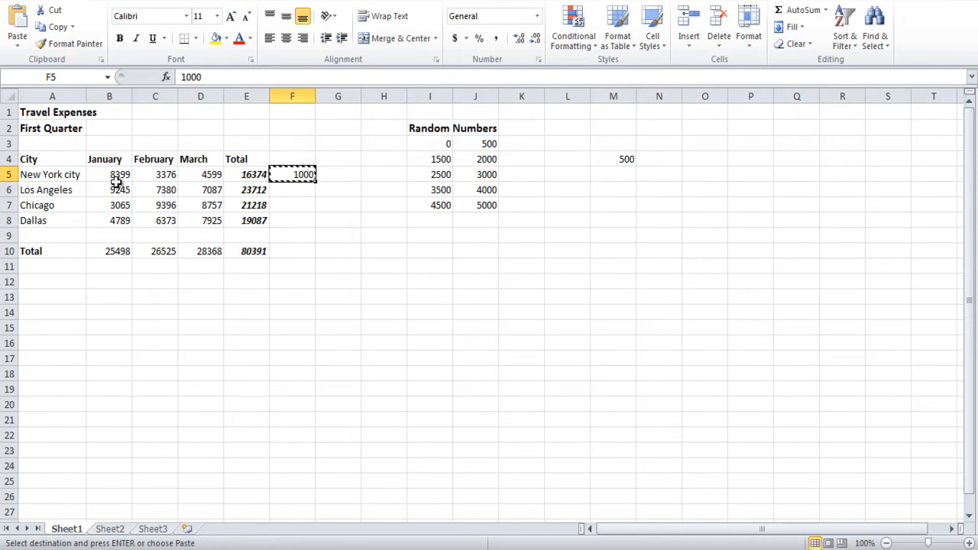
pyautogui.press('ctrl+alt+v')
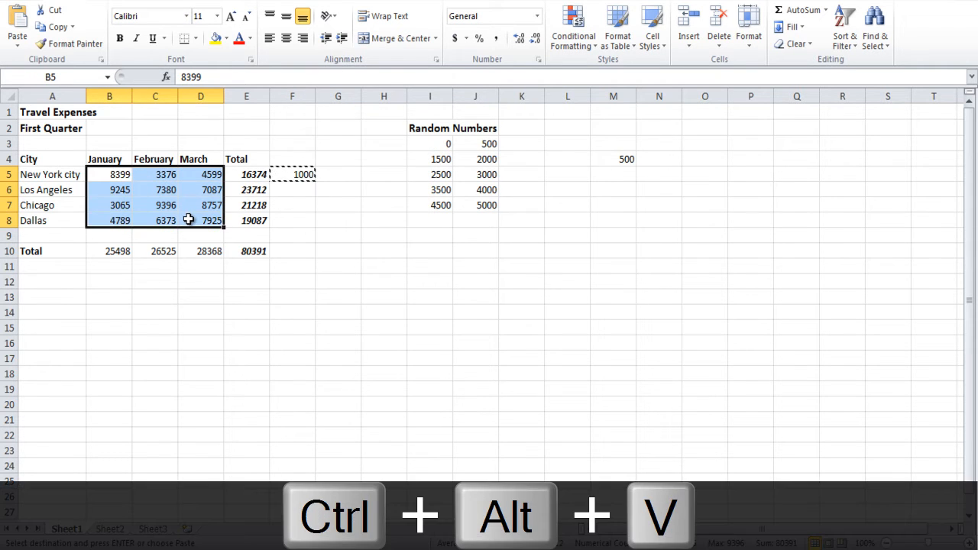
# Step: Paste Special with Add to raise January–March expenses by 1000, then check C5 and I4
pyautogui.press('ctrl+alt+v')
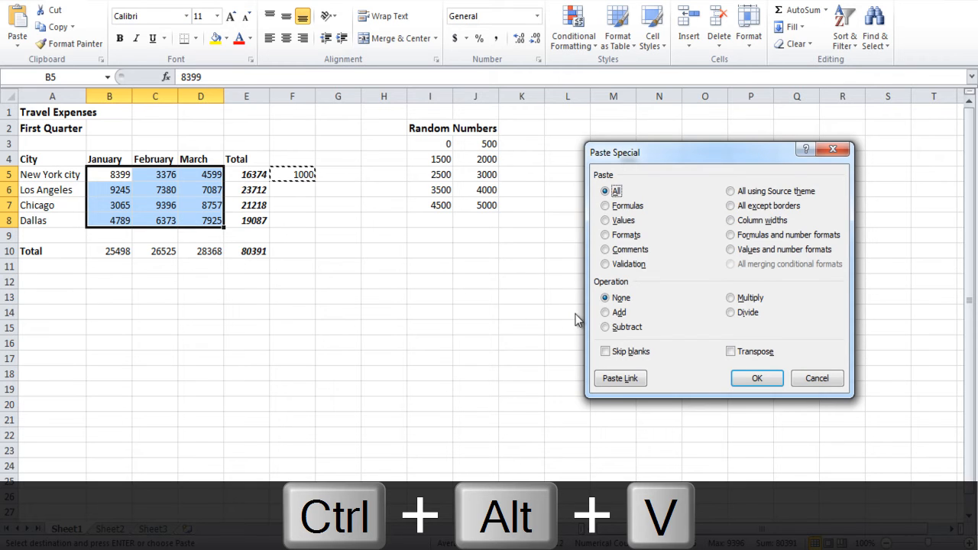
pyautogui.click(606, 312)
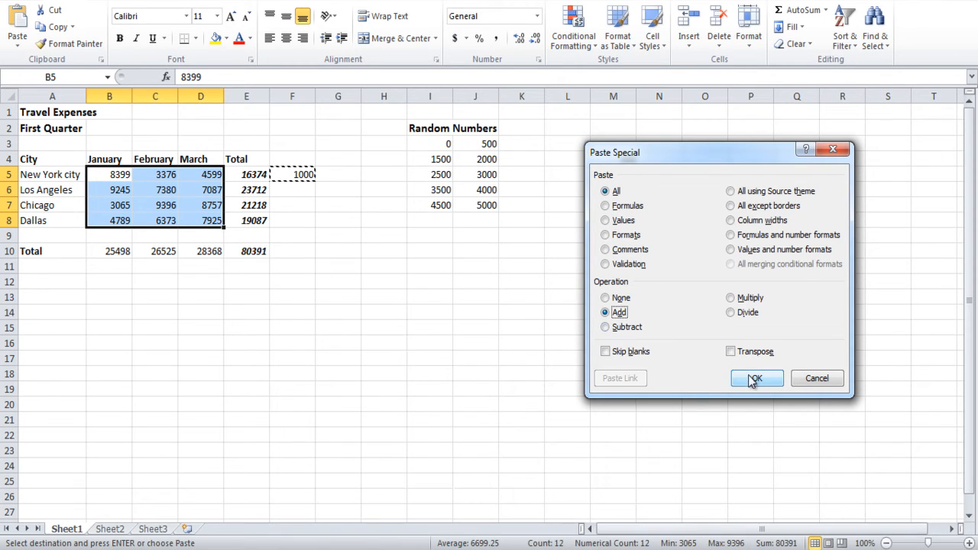
pyautogui.click(756, 379)
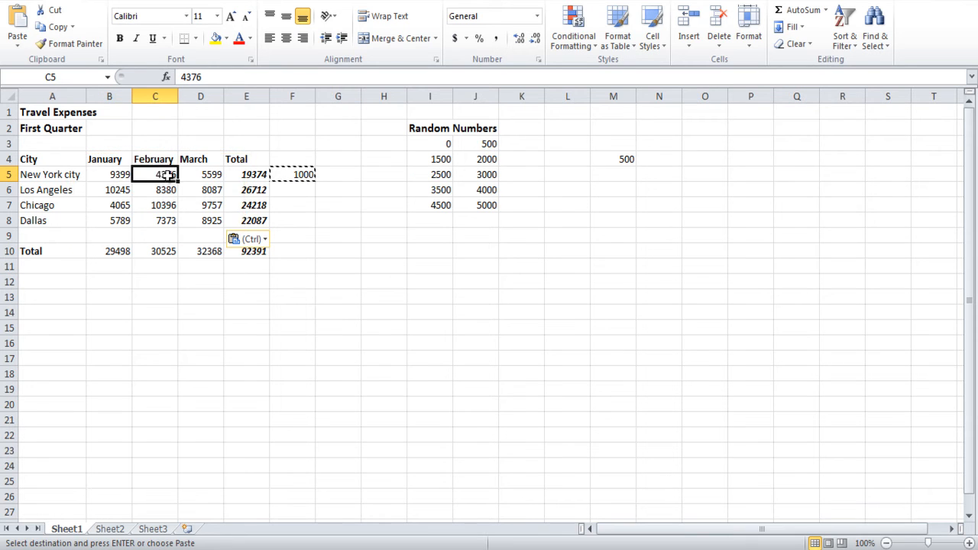
pyautogui.click(430, 159)
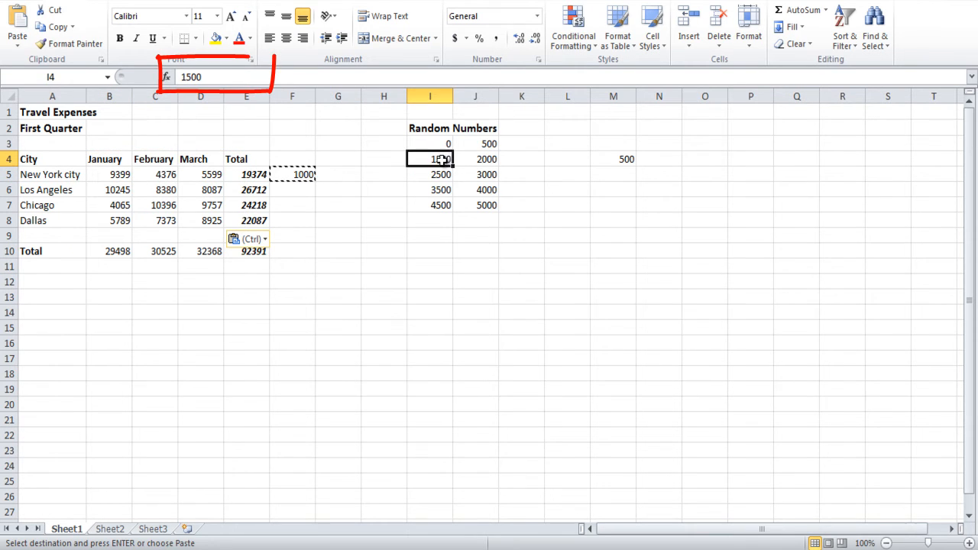
pyautogui.click(109, 528)
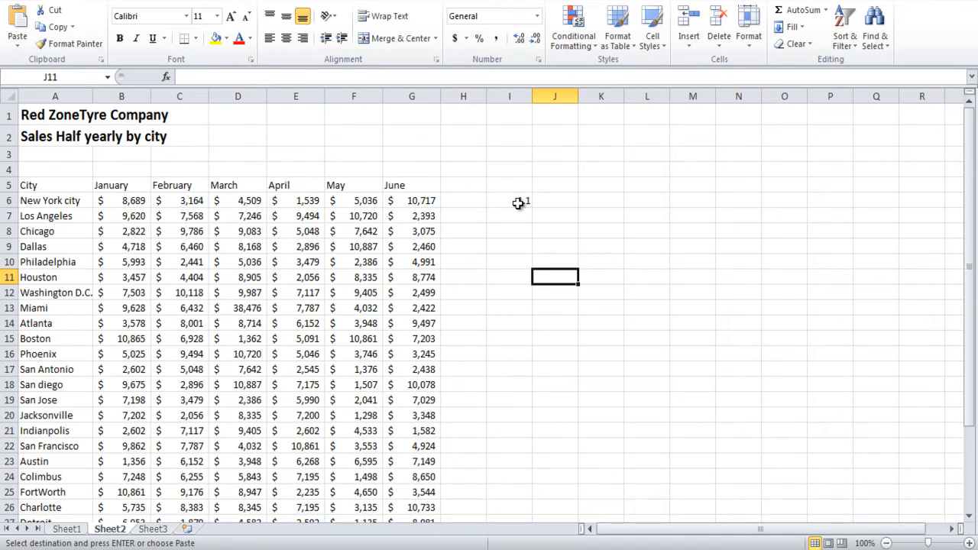
# Step: On Sheet2, put 1.1 in I6, select the January–June sales B6:G31, and open Paste Special
pyautogui.click(509, 200)
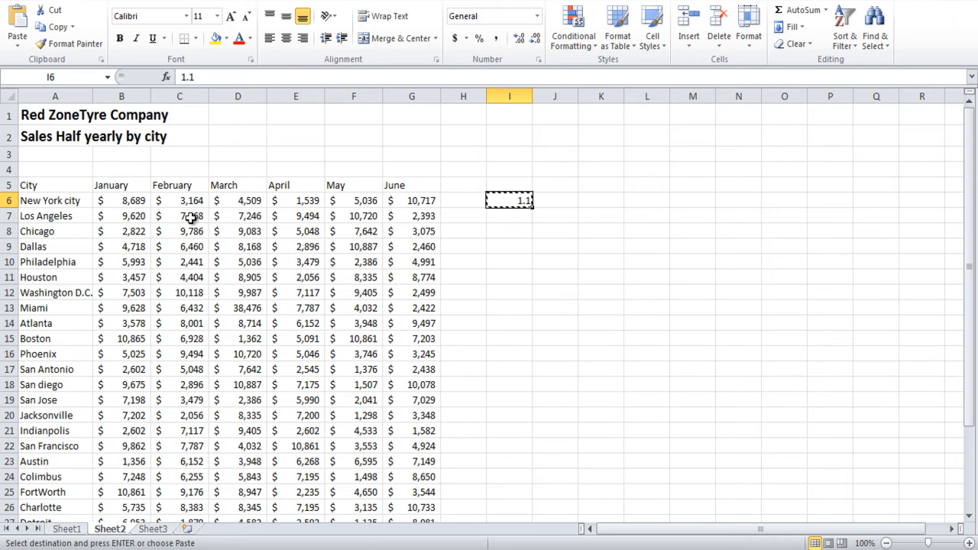
pyautogui.moveTo(122, 201); pyautogui.dragTo(374, 492)
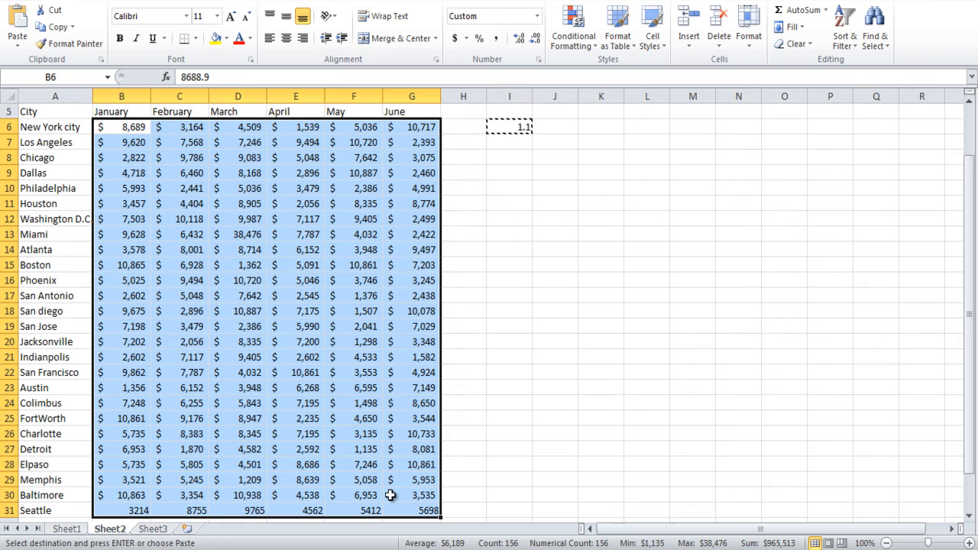
pyautogui.press('ctrl+alt+v')
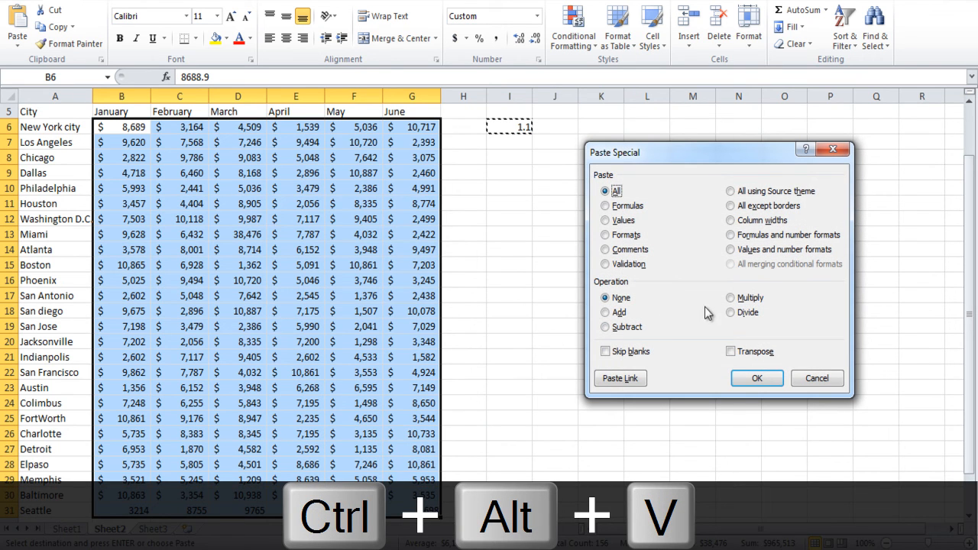
# Step: Apply Multiply so New York January becomes 9557.79
pyautogui.click(731, 297)
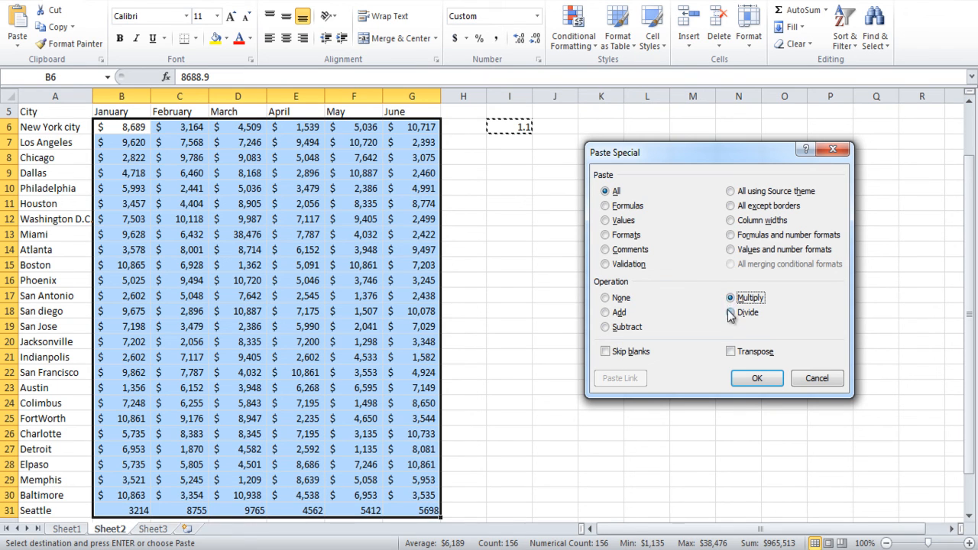
pyautogui.click(756, 378)
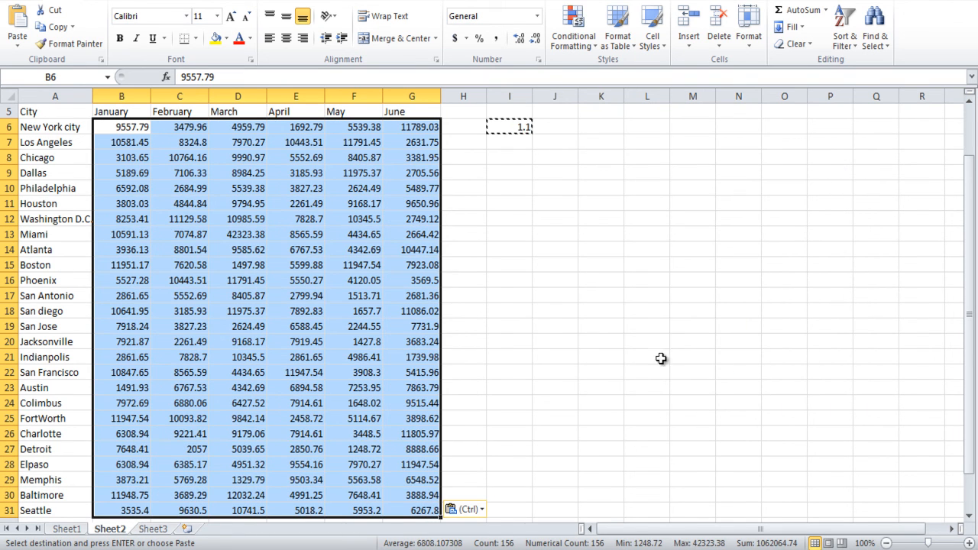